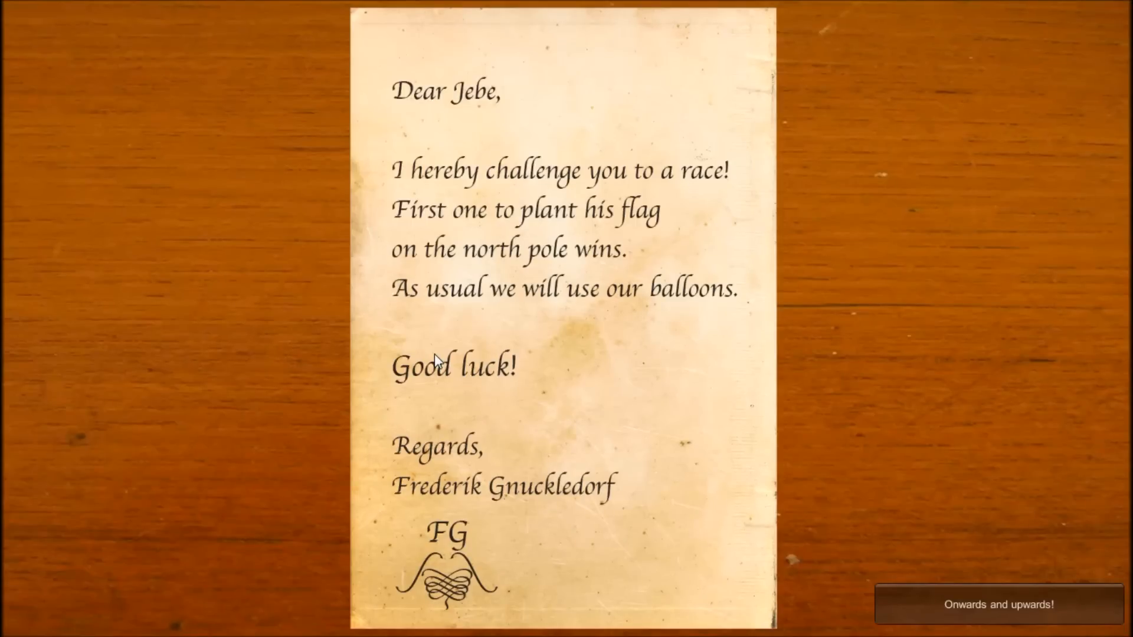
mouse_move(444, 132)
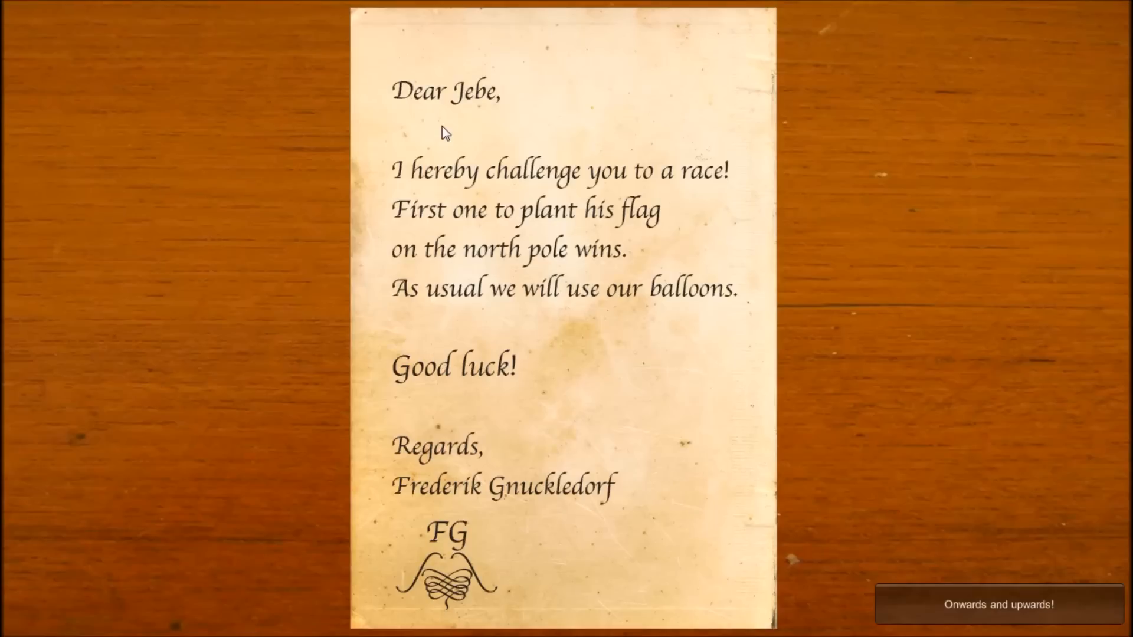
mouse_move(428, 126)
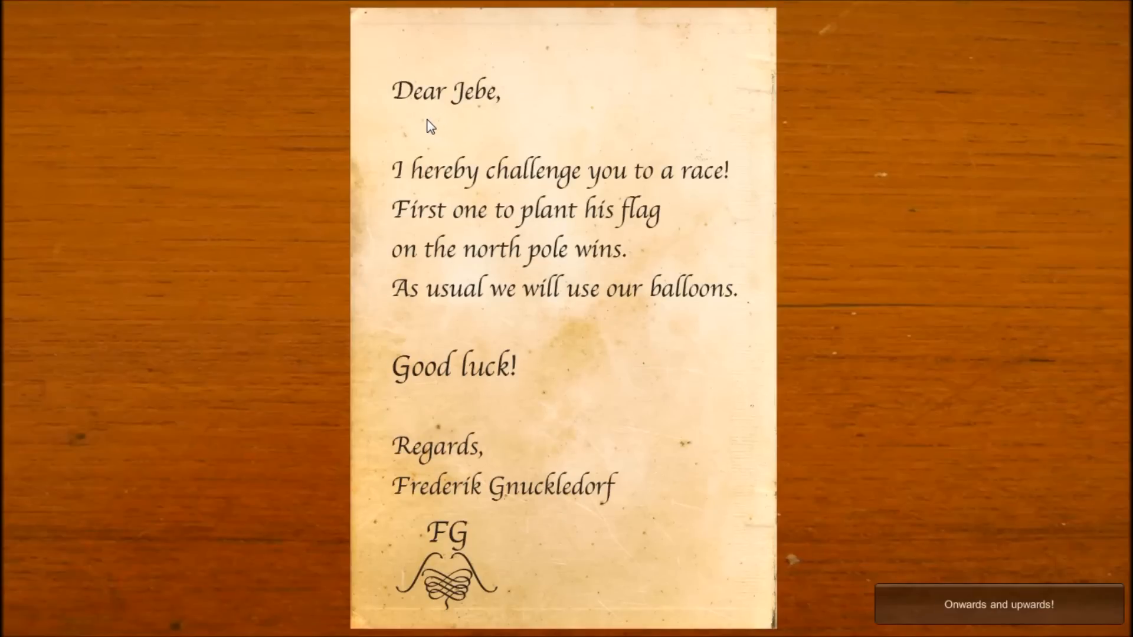
mouse_move(690, 239)
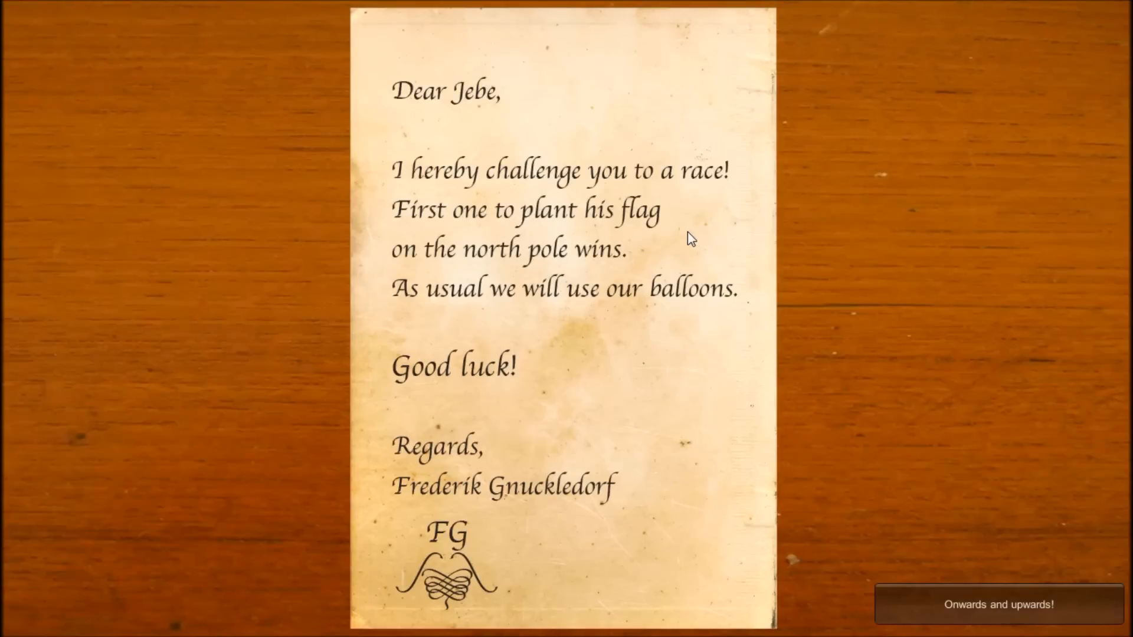
mouse_move(585, 242)
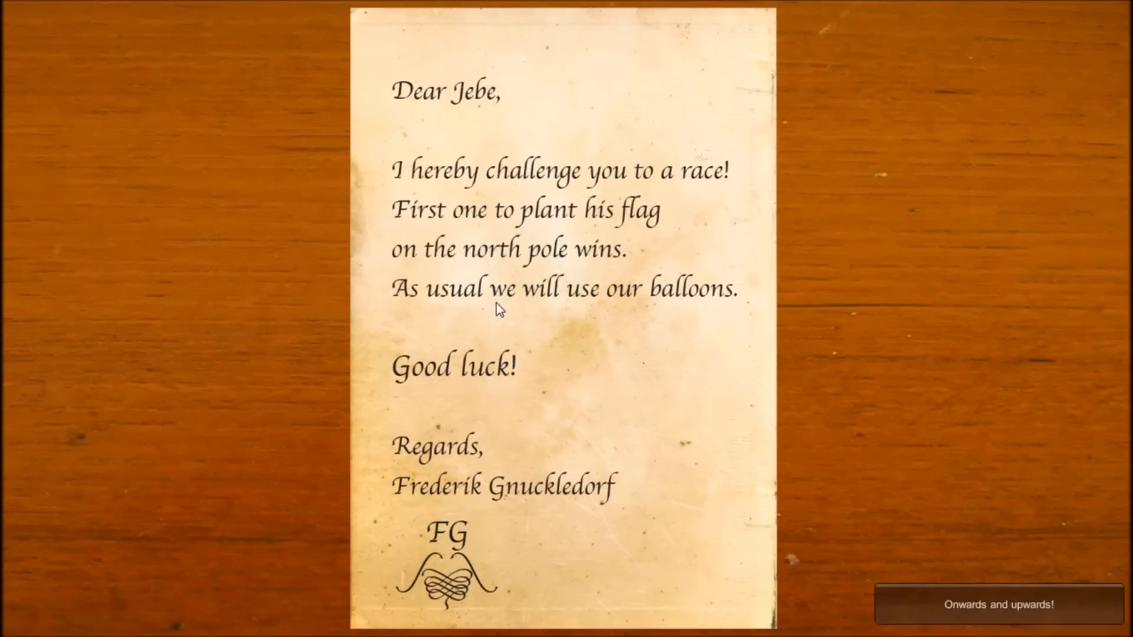
mouse_move(388, 409)
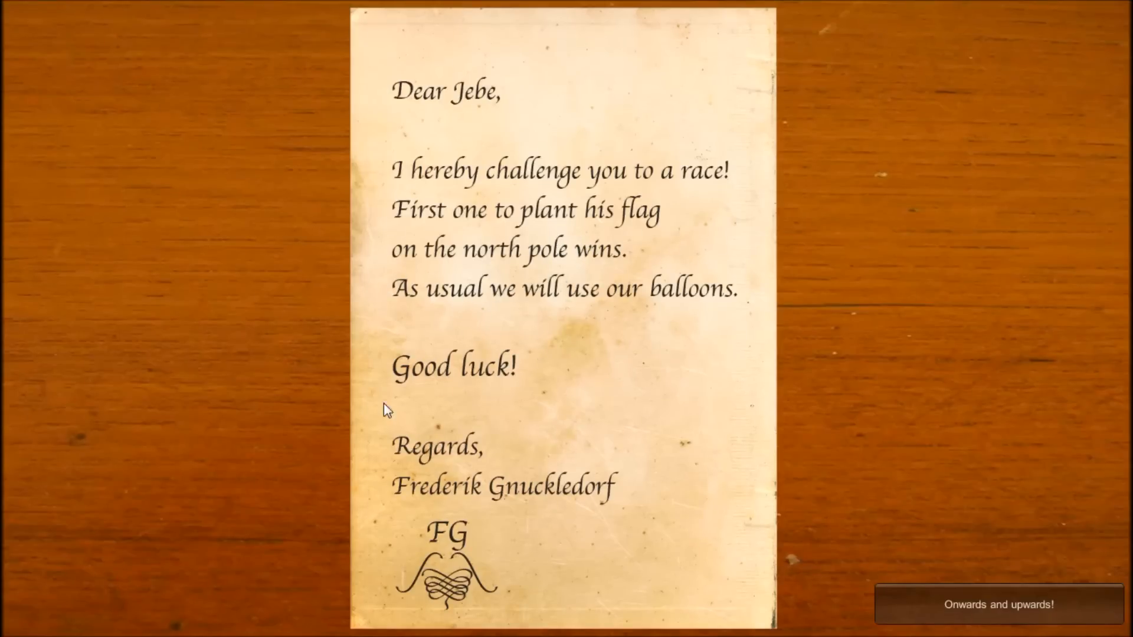
mouse_move(445, 442)
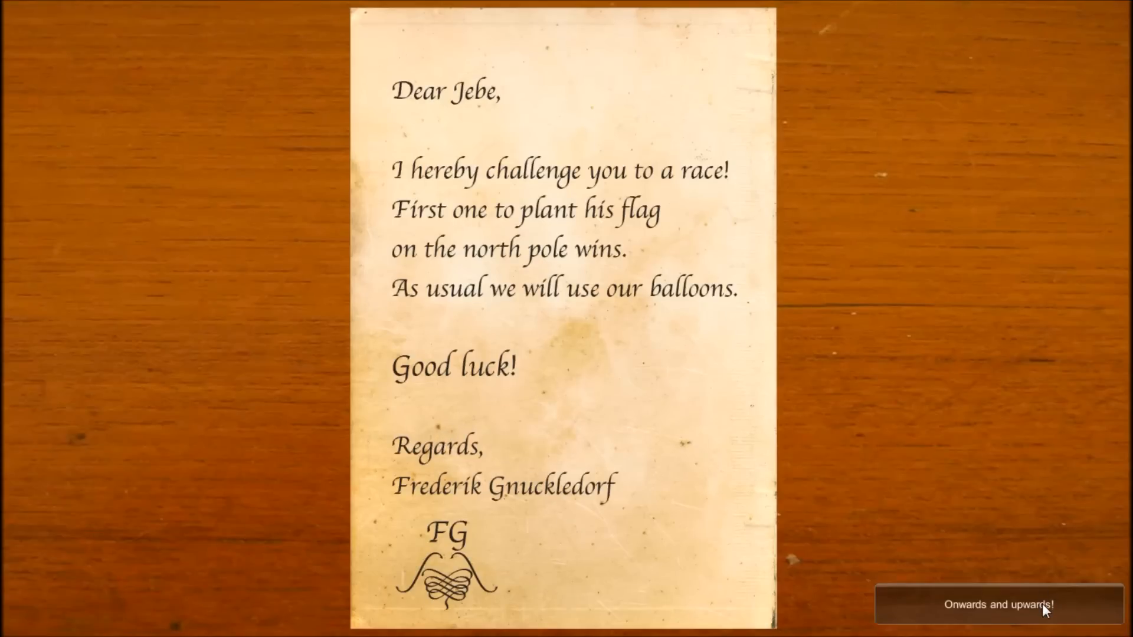
Dismiss the challenge letter and begin playing in the starting valley by the balloon platform.
left_click(997, 604)
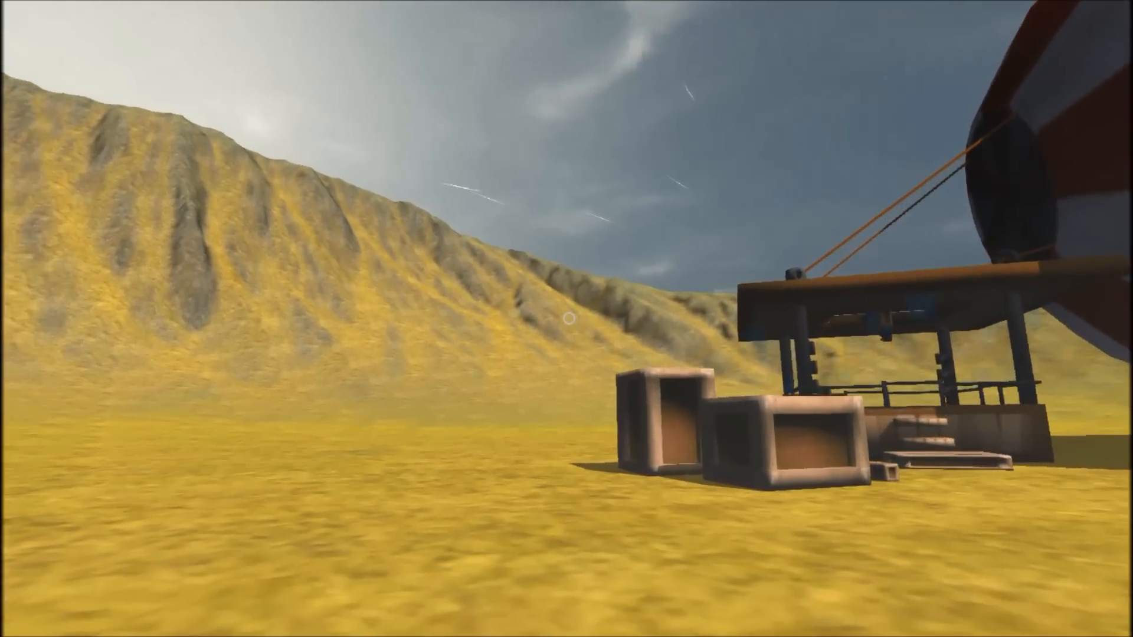
mouse_move(566, 318)
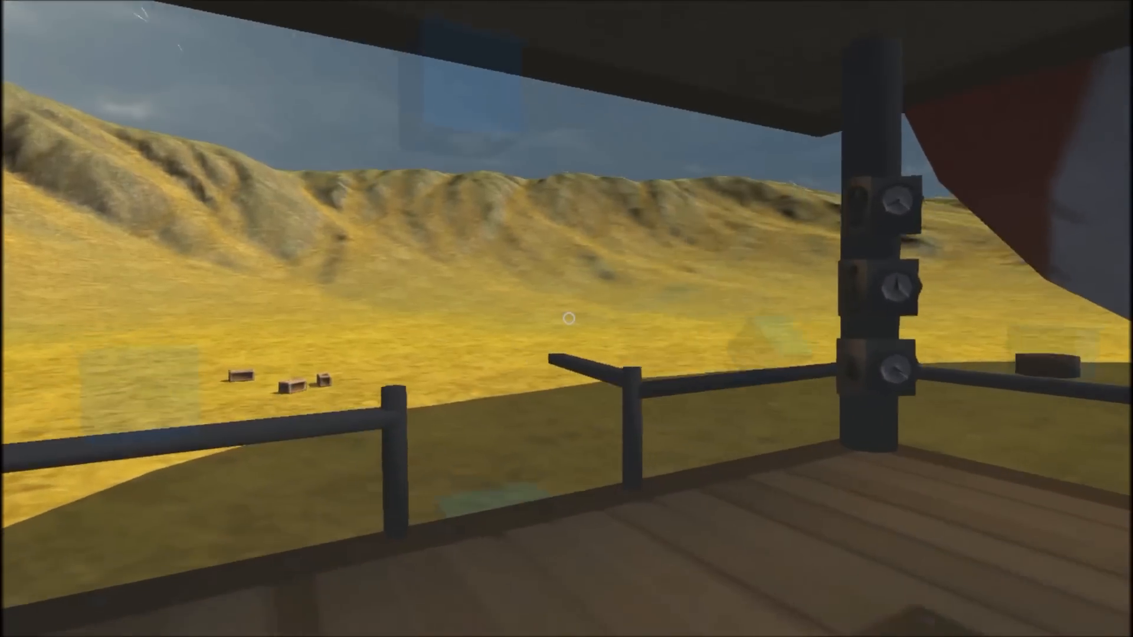
mouse_move(567, 319)
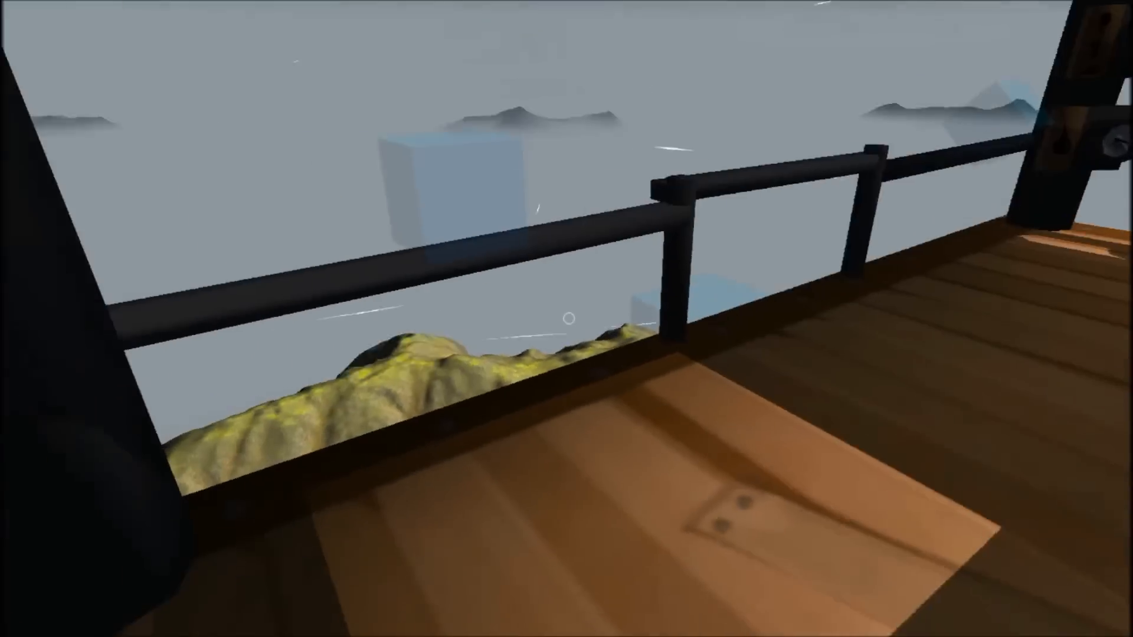
mouse_move(566, 318)
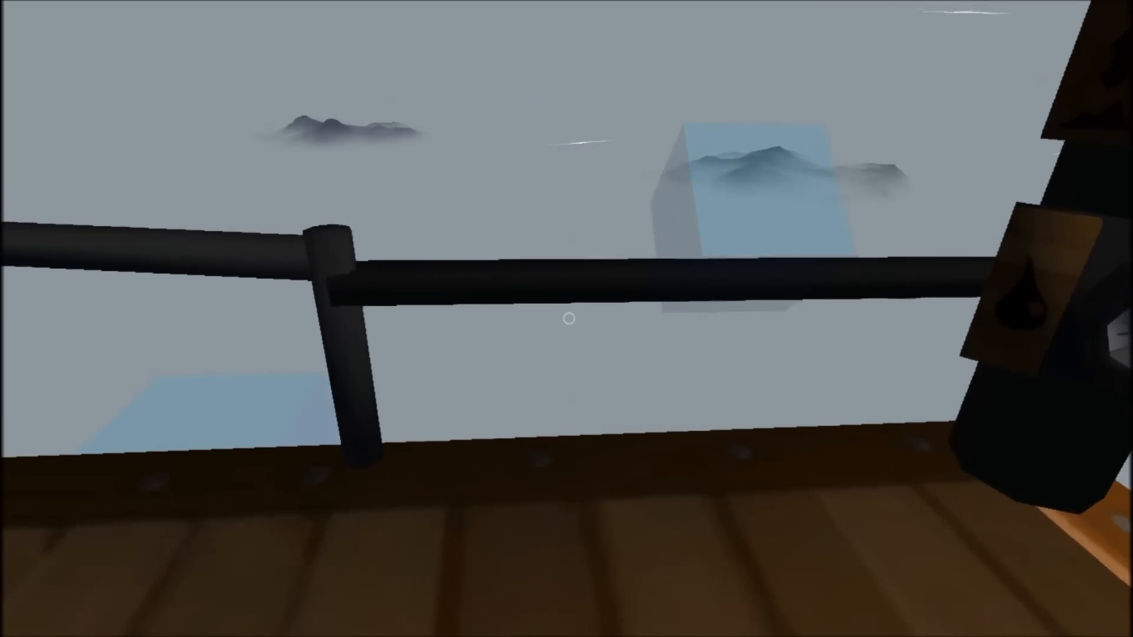
mouse_move(566, 318)
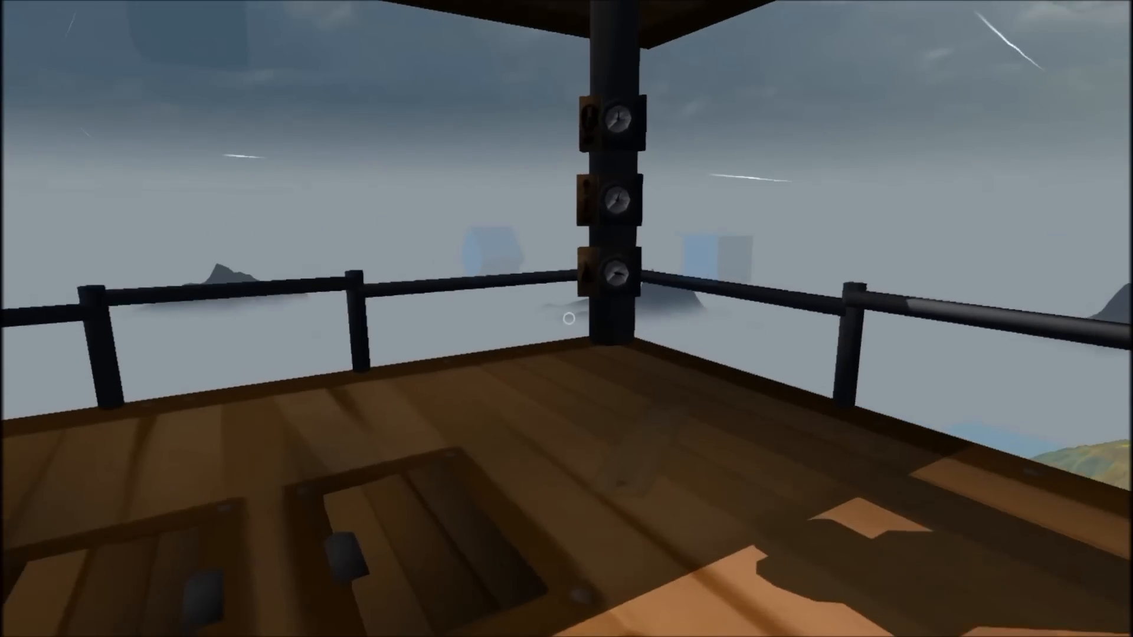
mouse_move(567, 318)
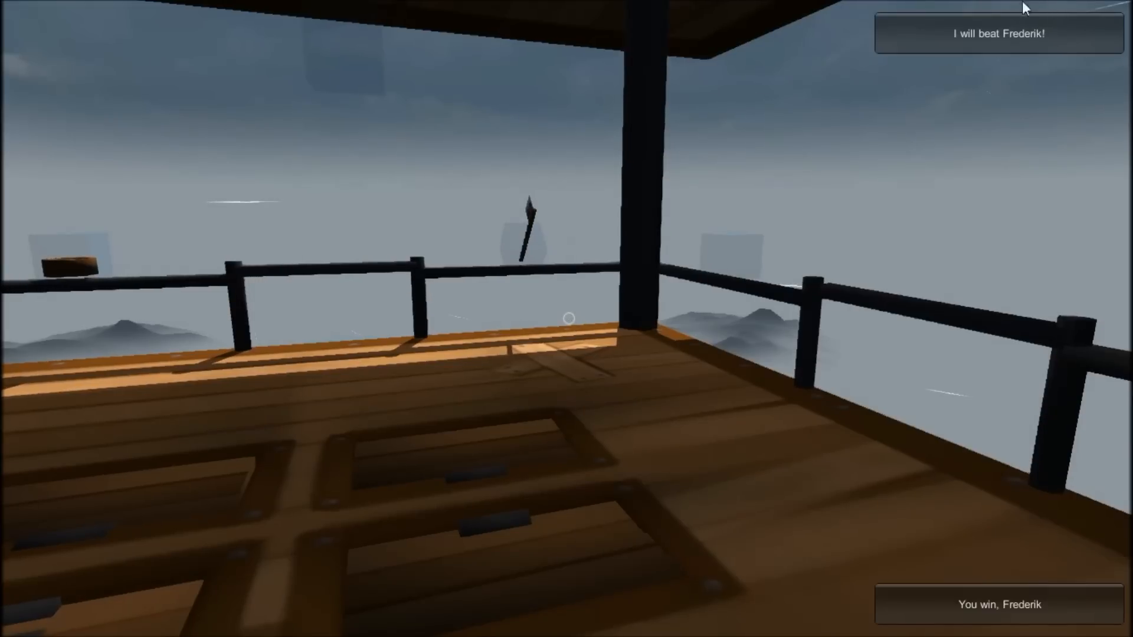
mouse_move(947, 634)
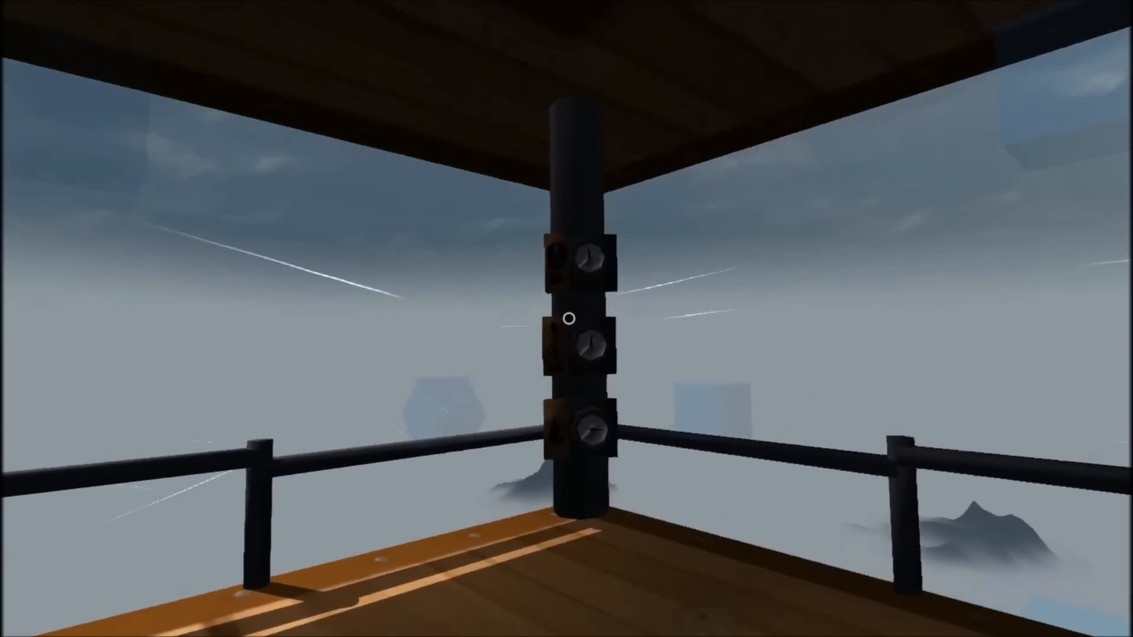
mouse_move(567, 320)
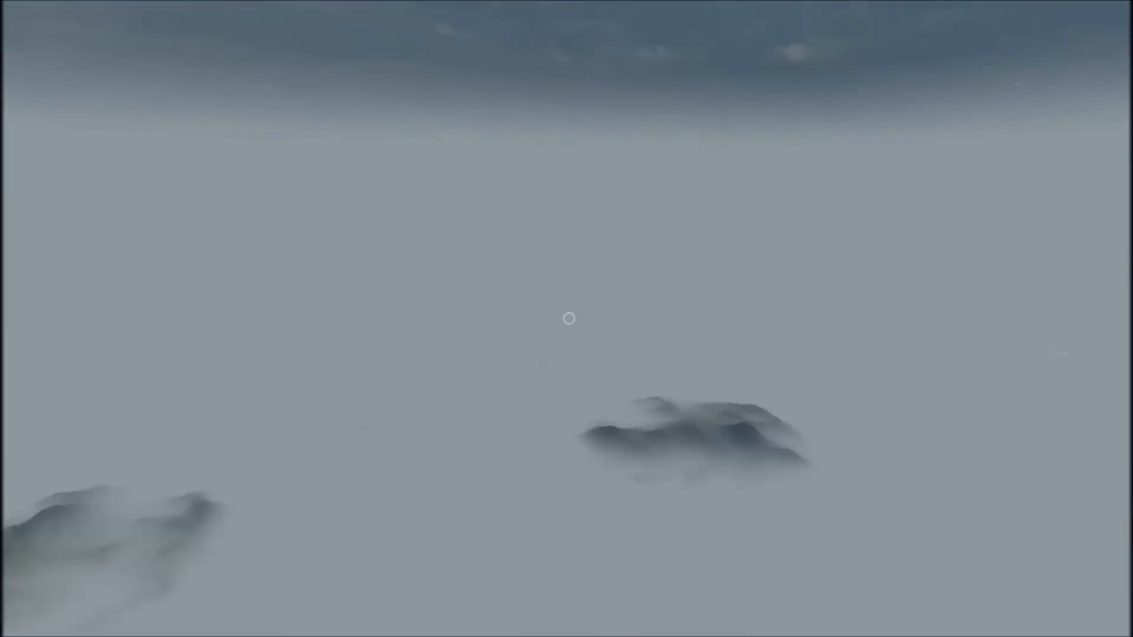
mouse_move(567, 317)
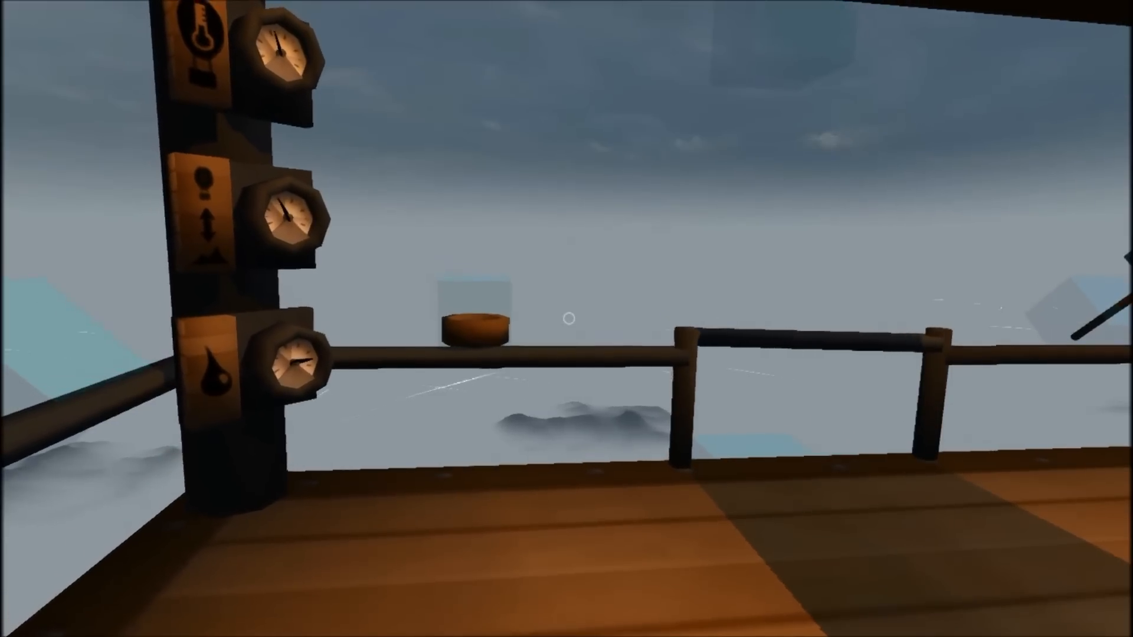
mouse_move(567, 318)
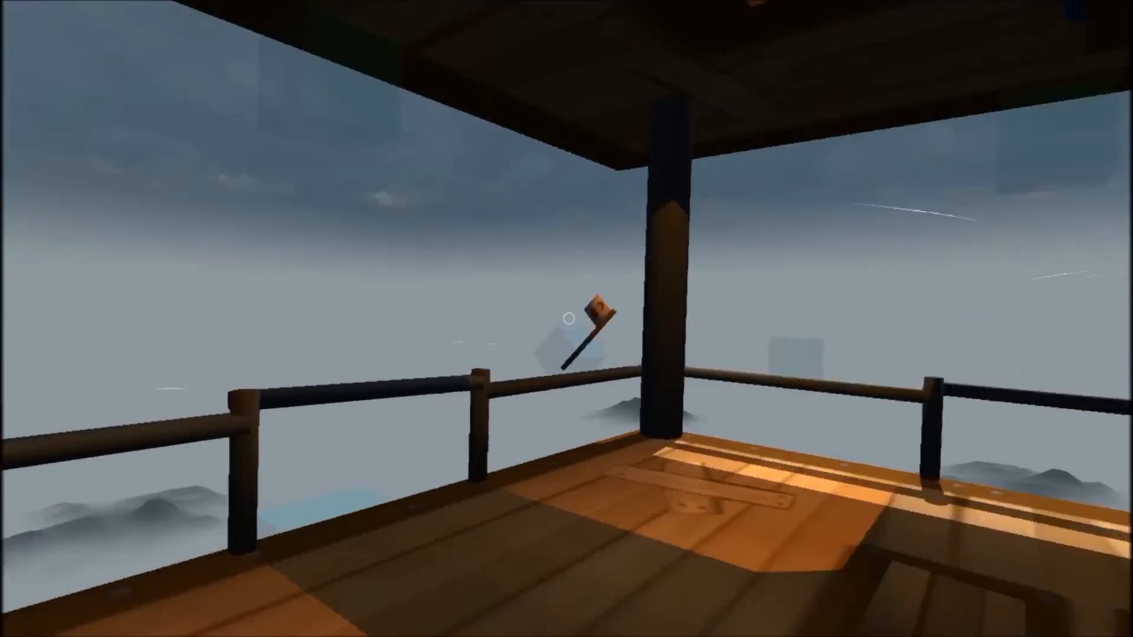